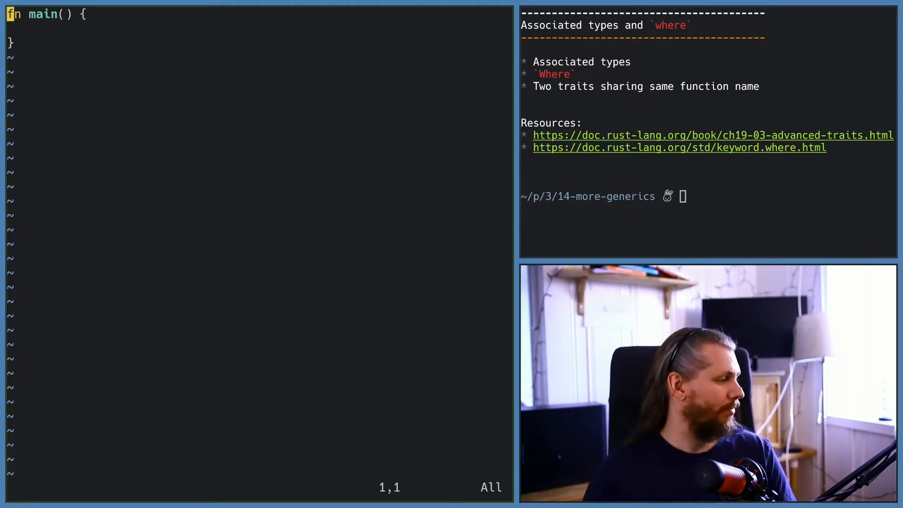
{"action": "type", "text": "trait P"}
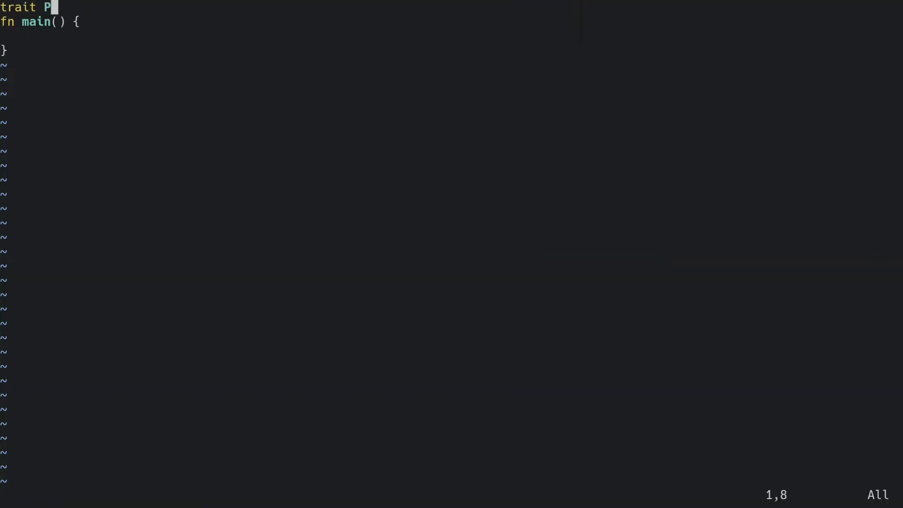
{"action": "type", "text": "roducer {"}
{"action": "type", "text": "typ"}
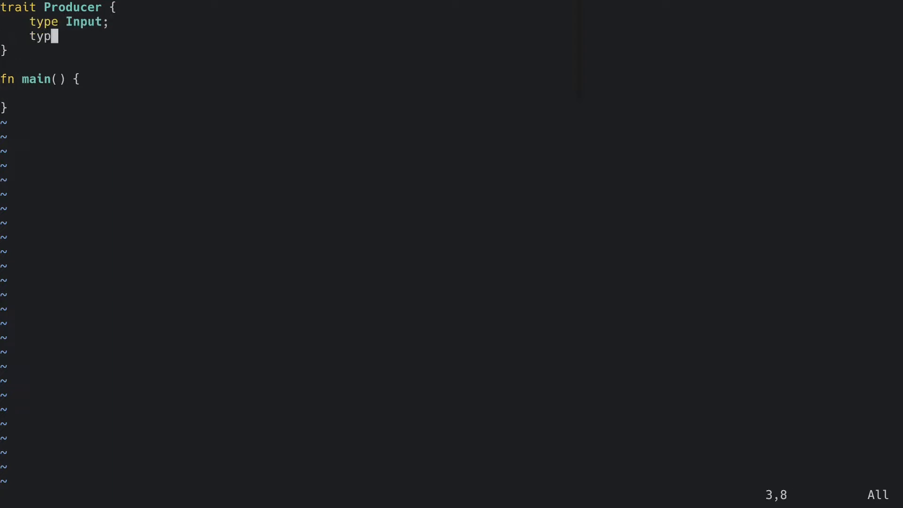
{"action": "type", "text": "e Output;"}
{"action": "type", "text": "fn produ"}
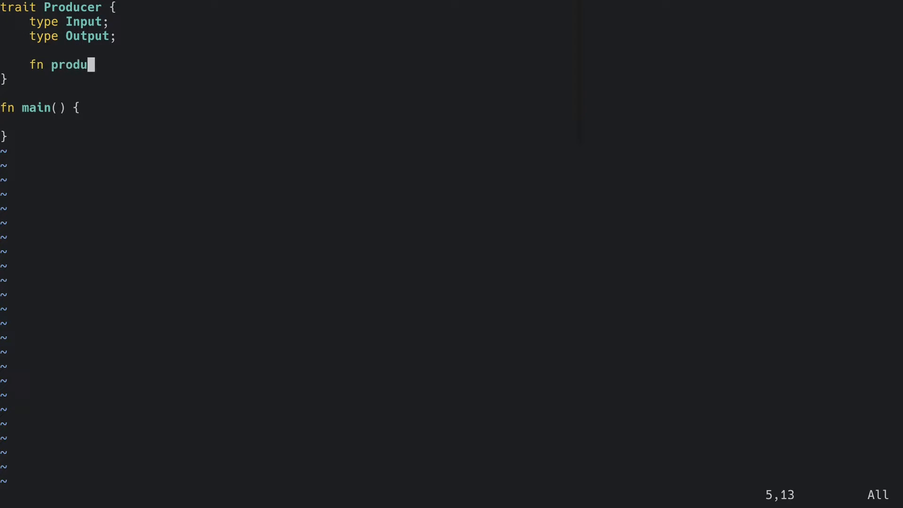
{"action": "type", "text": "ce(&self, in"}
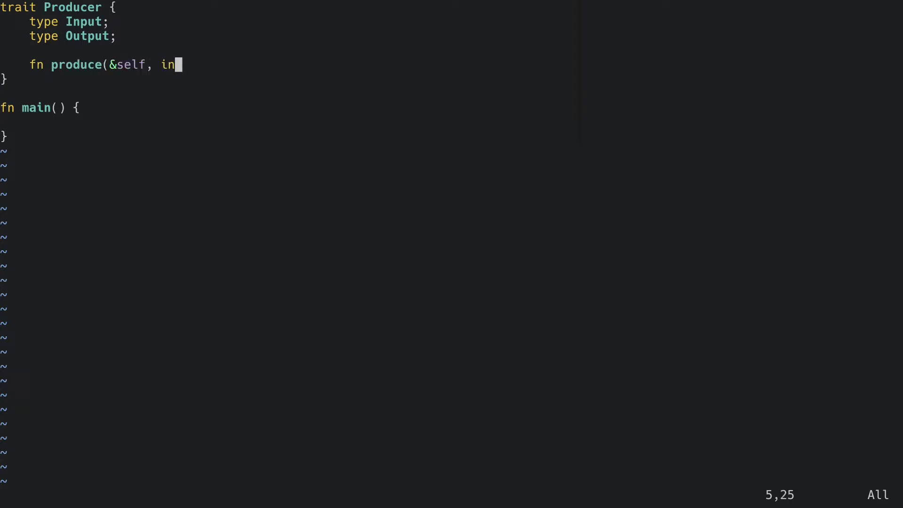
{"action": "type", "text": "put: Self::Input"}
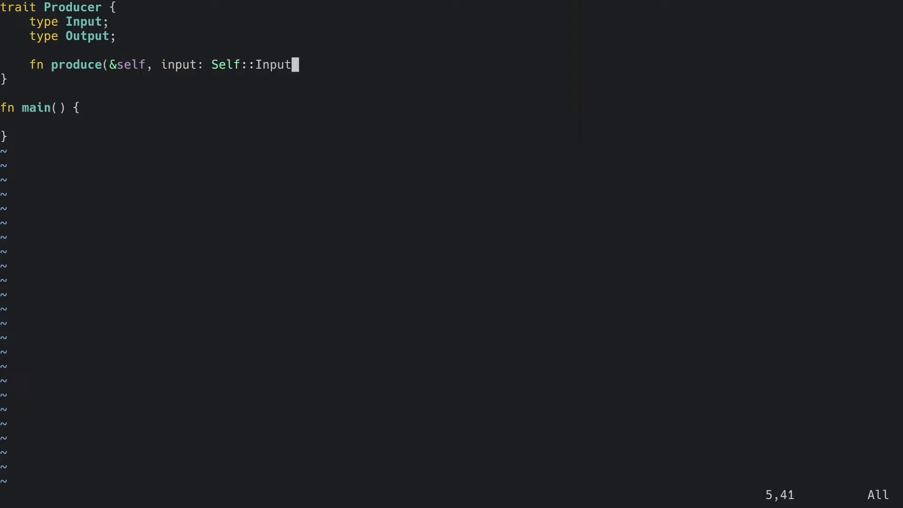
{"action": "type", "text": ") -> Self::O"}
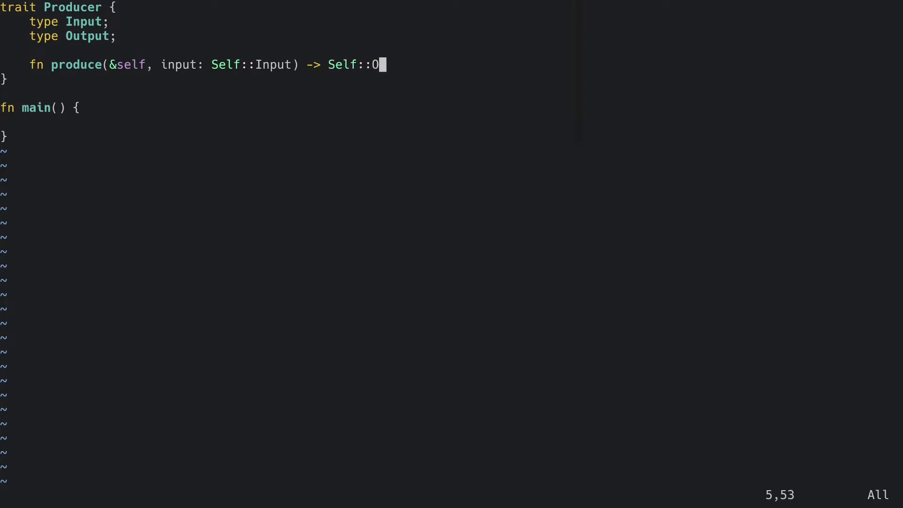
{"action": "type", "text": "utput;"}
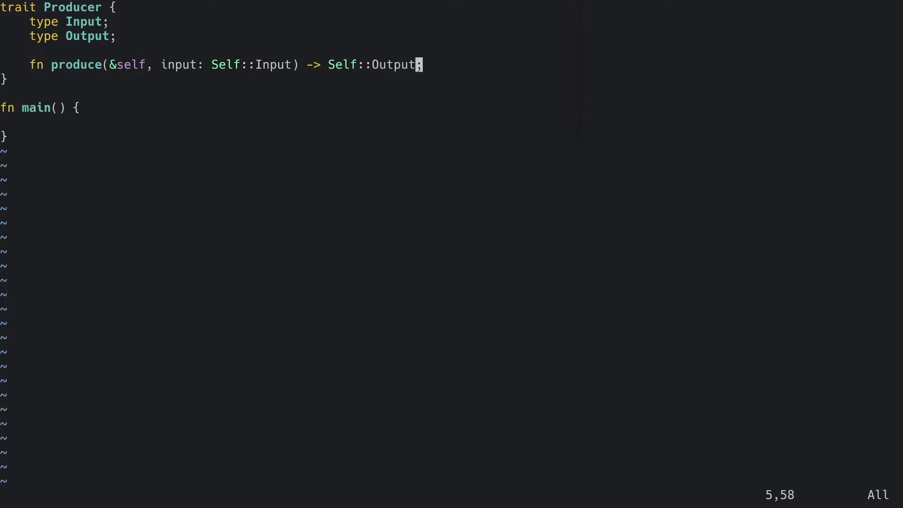
{"action": "type", "text": "use st"}
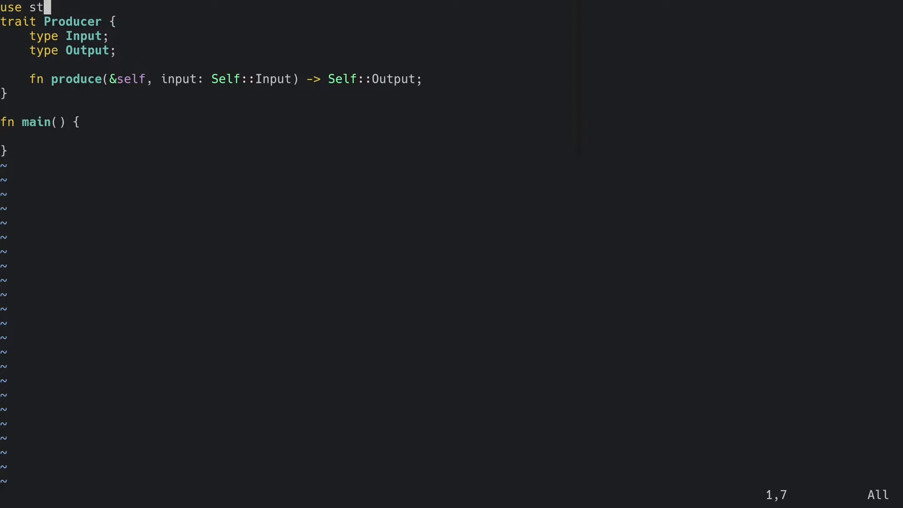
{"action": "type", "text": "d::fmt::Debug;"}
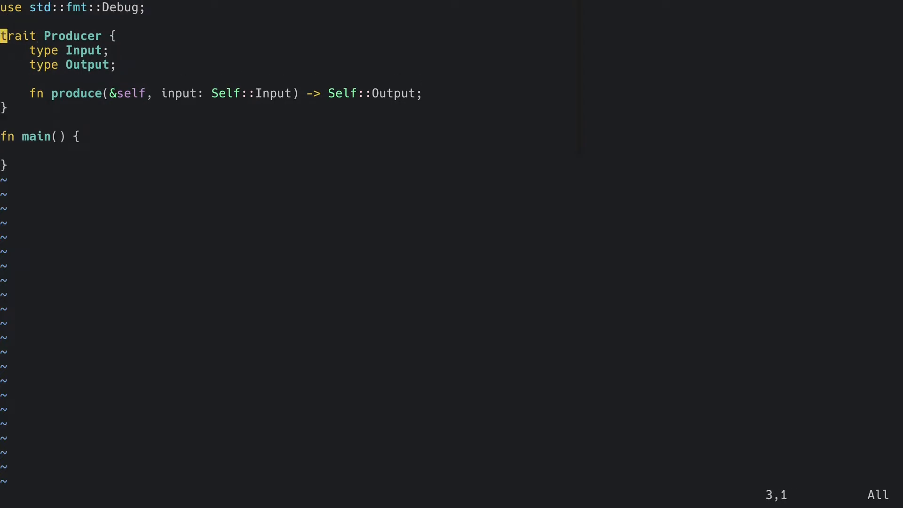
{"action": "type", "text": ": Debug"}
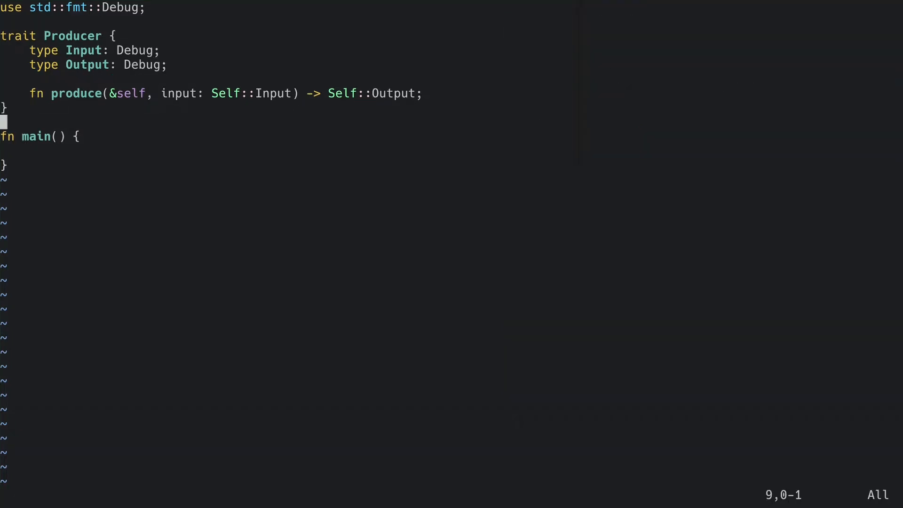
{"action": "type", "text": "trait Gene"}
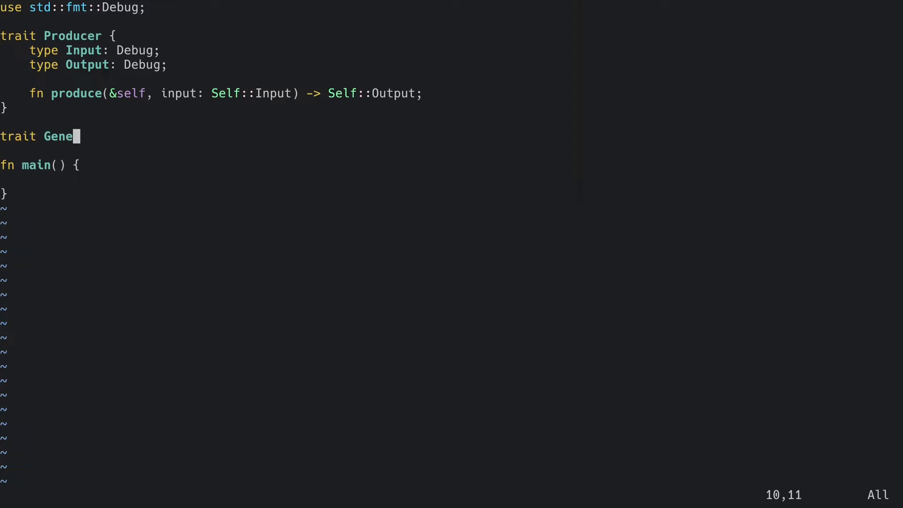
{"action": "type", "text": "ric<I, O> {"}
{"action": "type", "text": "fn pro"}
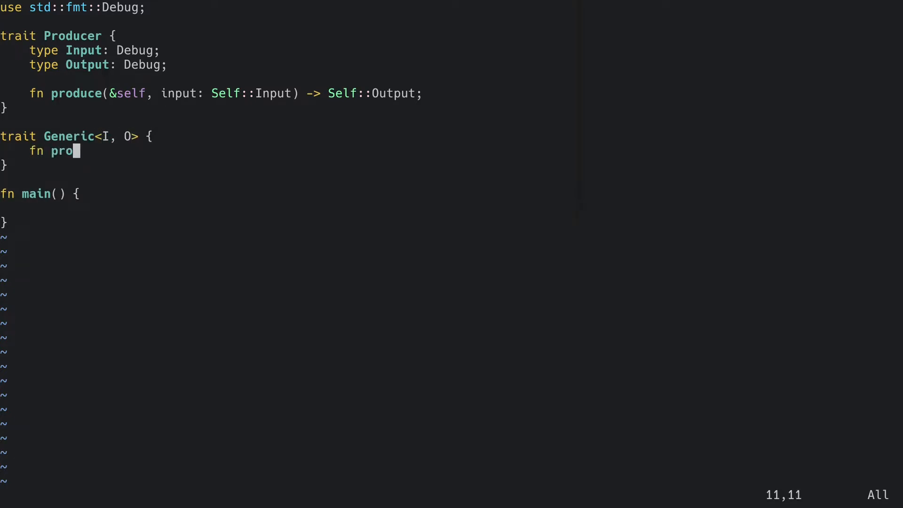
{"action": "type", "text": "duce(&self,"}
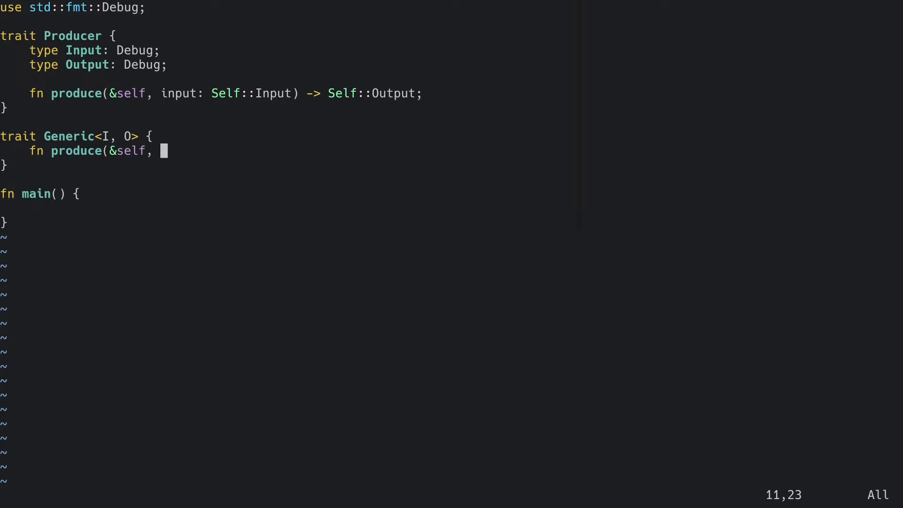
{"action": "type", "text": "input: I) ->"}
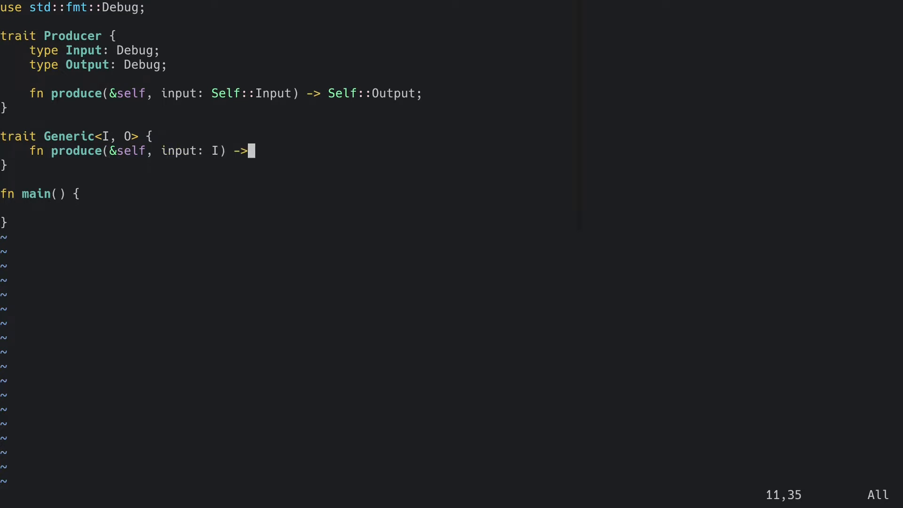
{"action": "type", "text": "O;"}
{"action": "type", "text": "fn use_"}
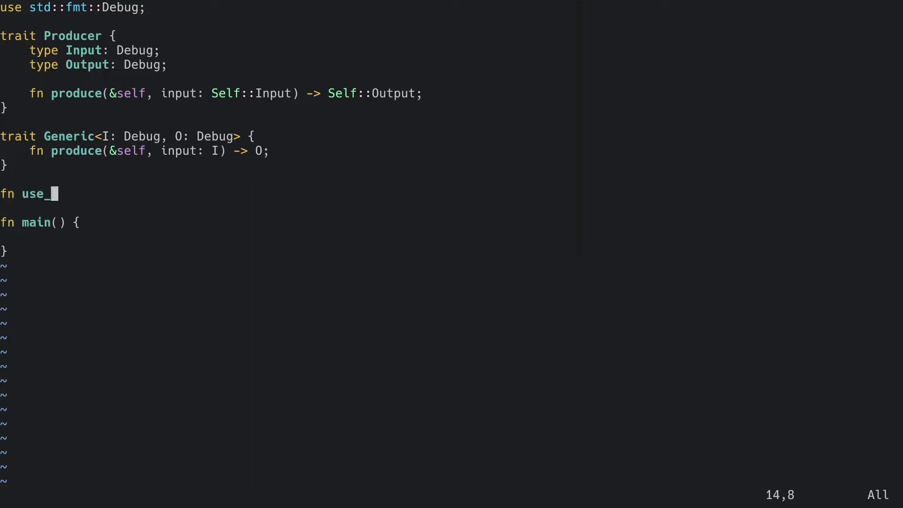
{"action": "type", "text": "producer(p"}
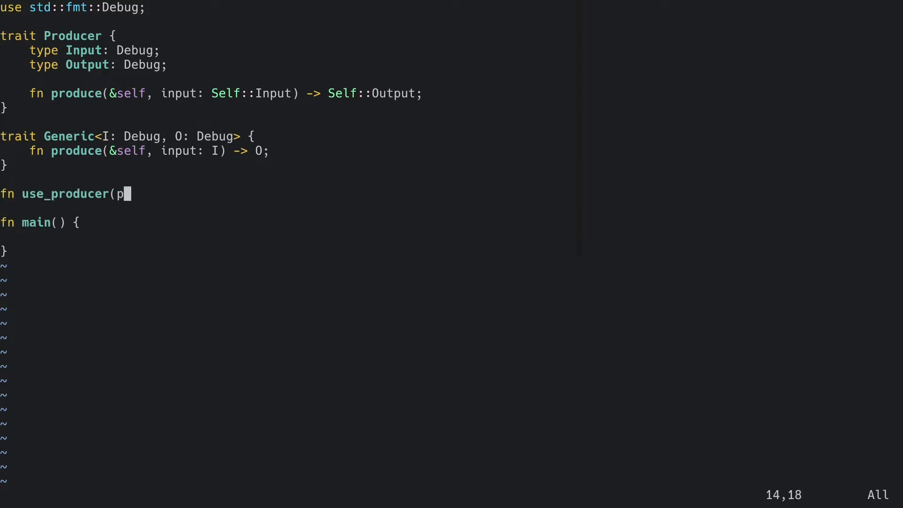
{"action": "type", "text": ": impl Producer) {"}
{"action": "type", "text": "fn use"}
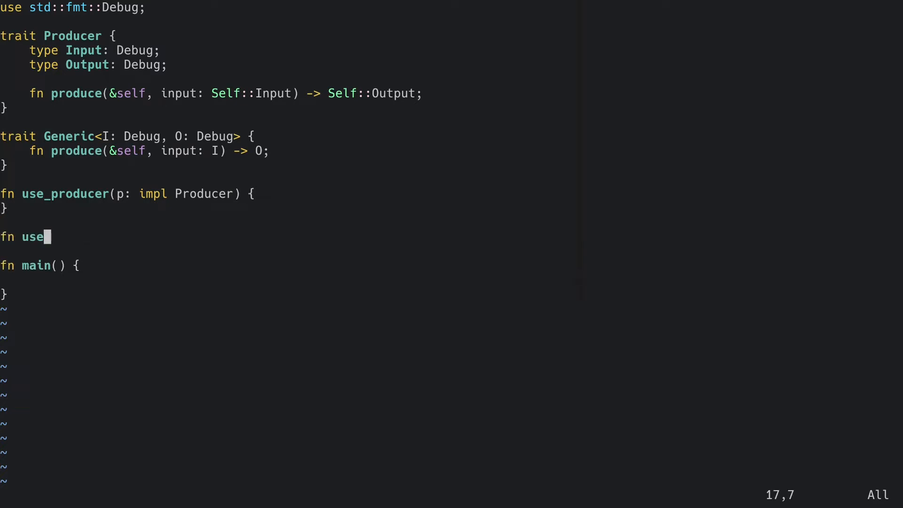
{"action": "type", "text": "generic<I: D"}
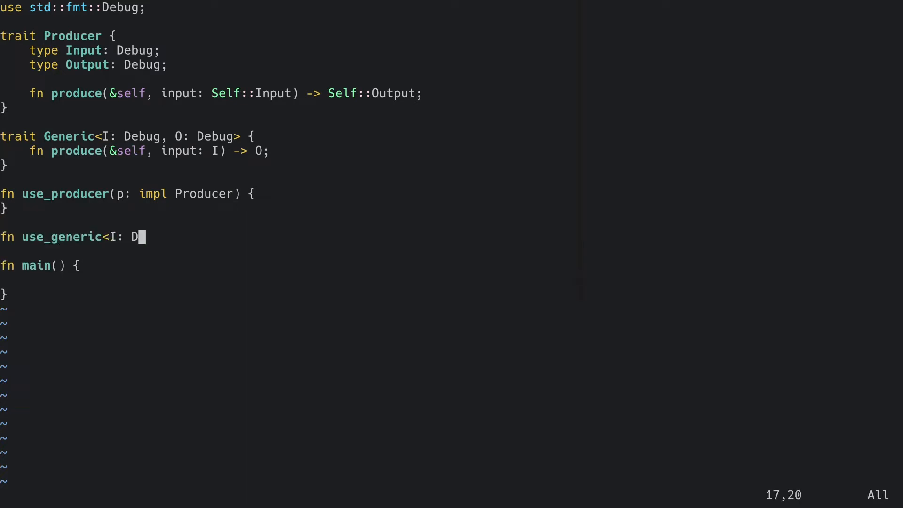
{"action": "type", "text": "ebug, O: Debug>"}
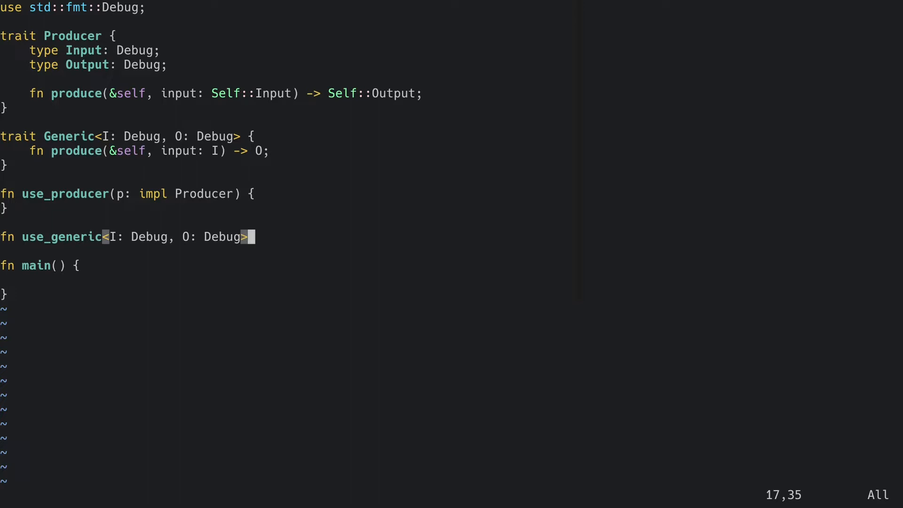
{"action": "type", "text": "(g: im"}
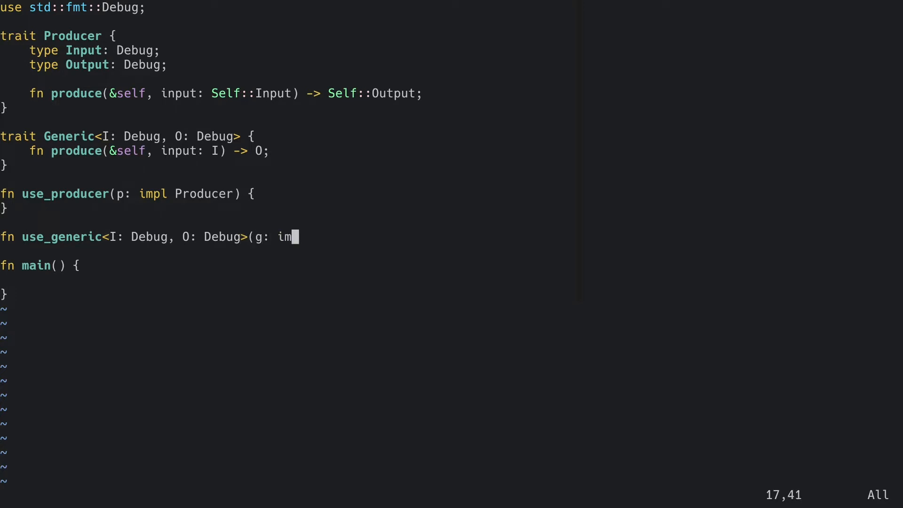
{"action": "type", "text": "pl Generic<I, O"}
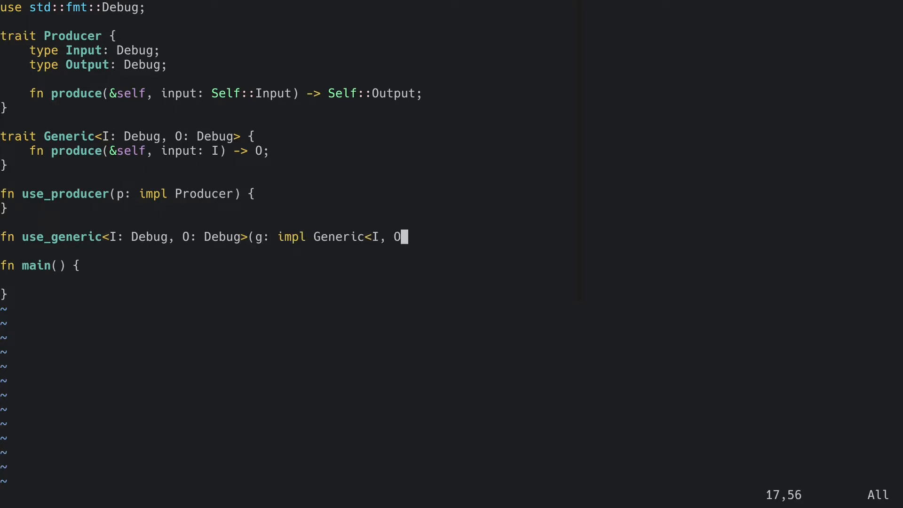
{"action": "type", "text": ">) {"}
{"action": "type", "text": "where"}
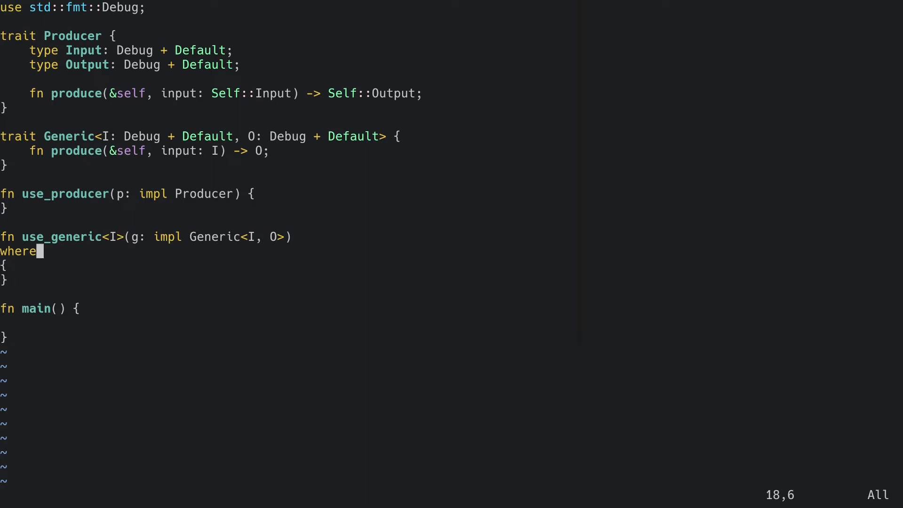
{"action": "type", "text": ": Debug + Default, O: Debug + Default"}
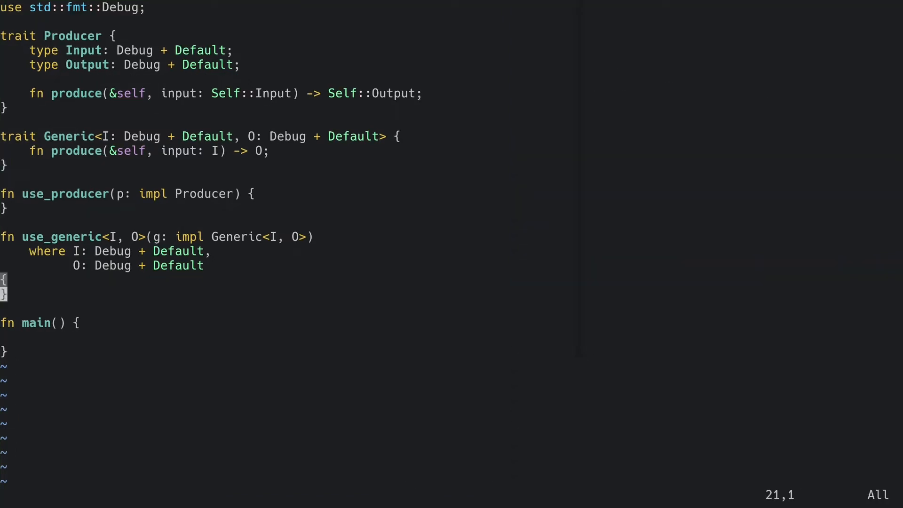
{"action": "type", "text": "struct A;"}
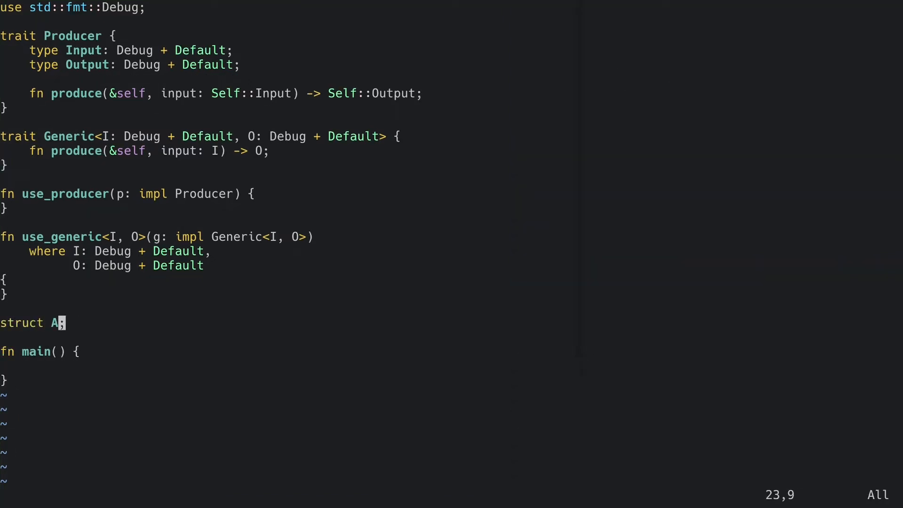
{"action": "type", "text": "impl Producer for A {"}
{"action": "type", "text": "type Input = String"}
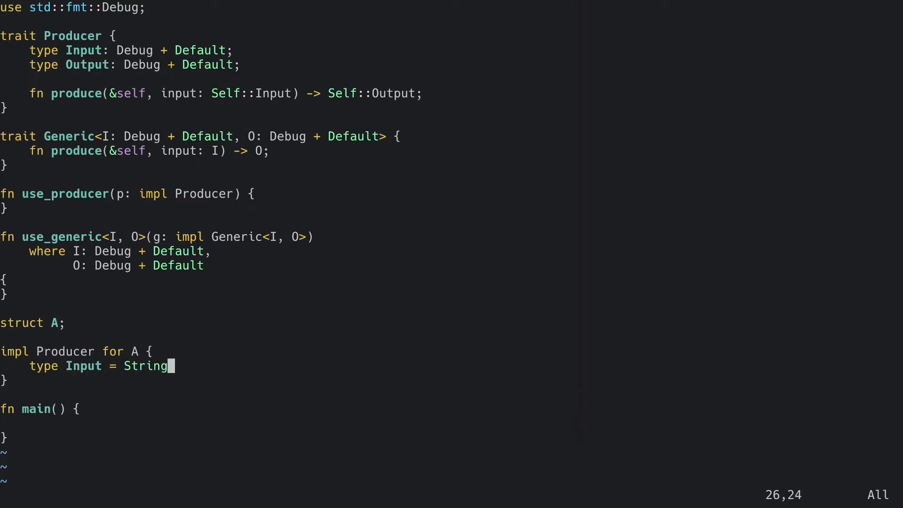
{"action": "type", "text": ";"}
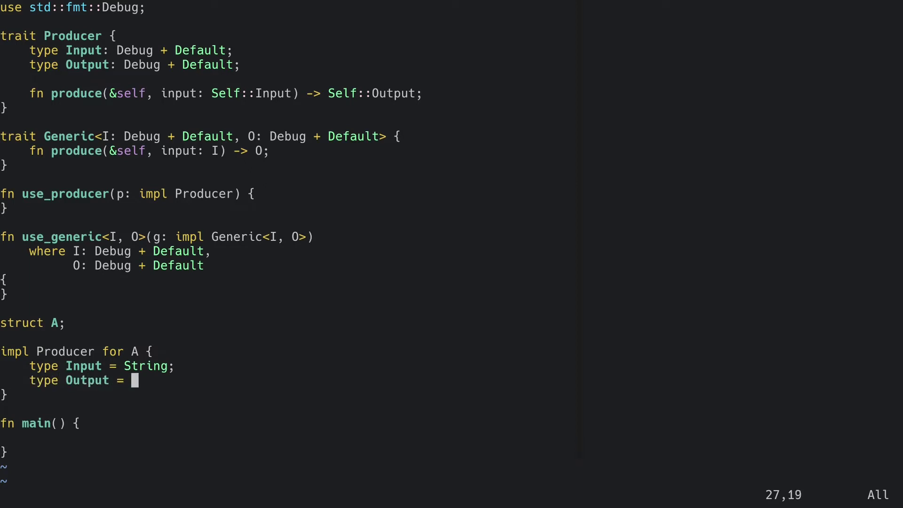
{"action": "type", "text": "String;"}
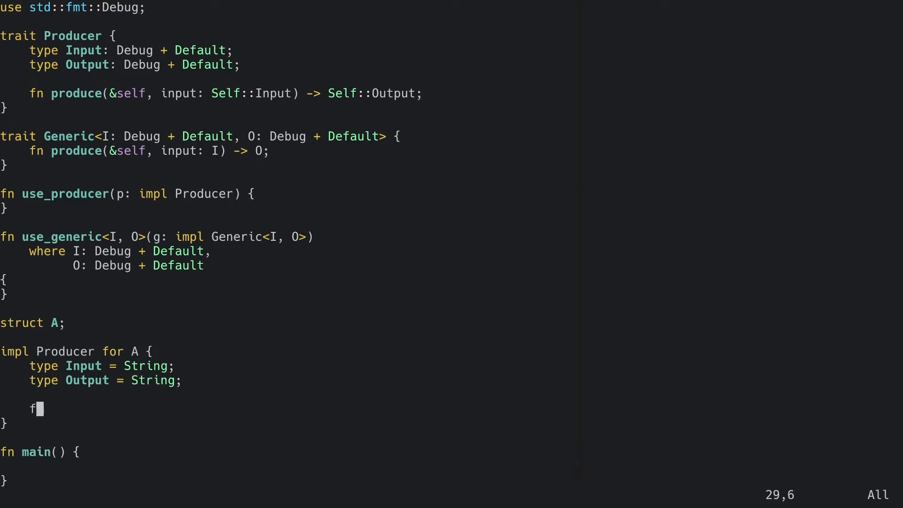
{"action": "type", "text": "n produce(&self"}
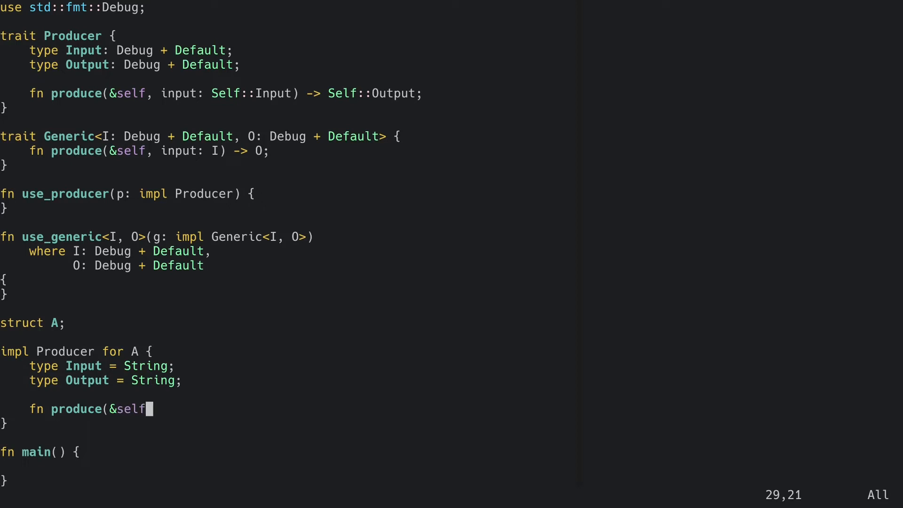
{"action": "type", "text": ", input: String) -> String {"}
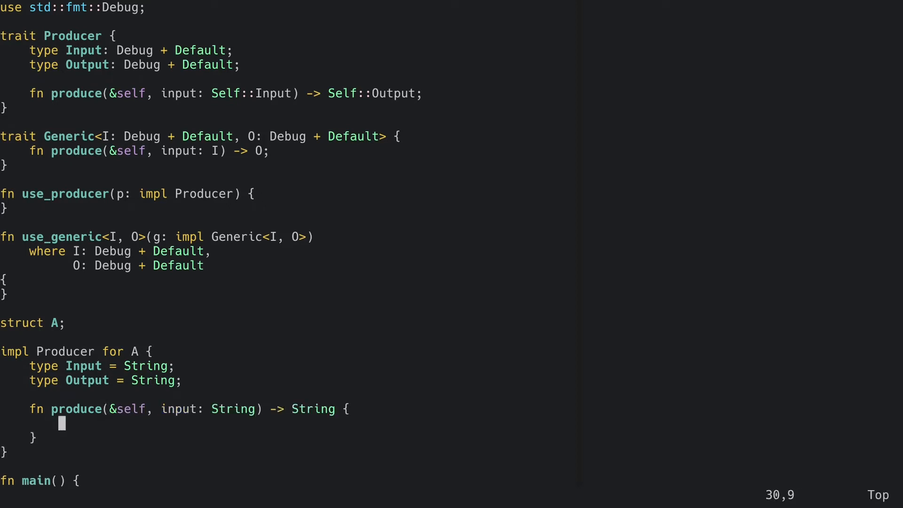
{"action": "type", "text": "String::new()"}
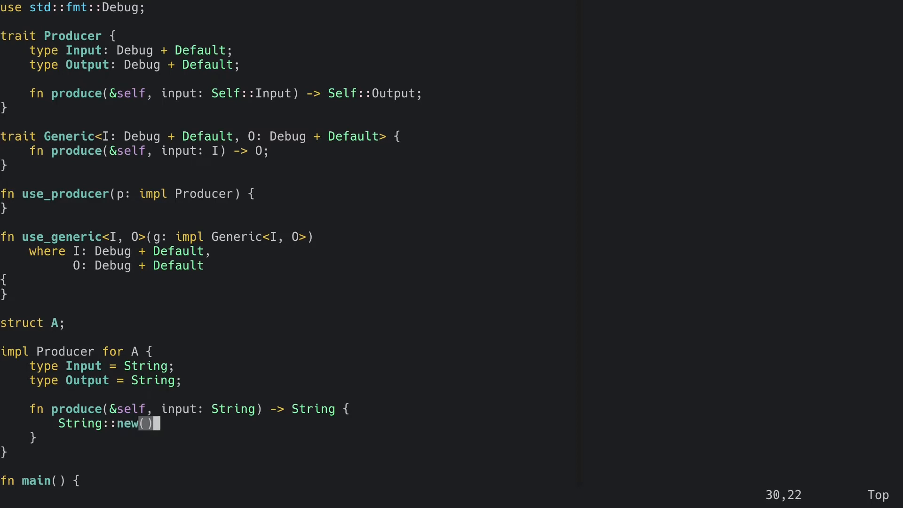
{"action": "type", "text": "impl<"}
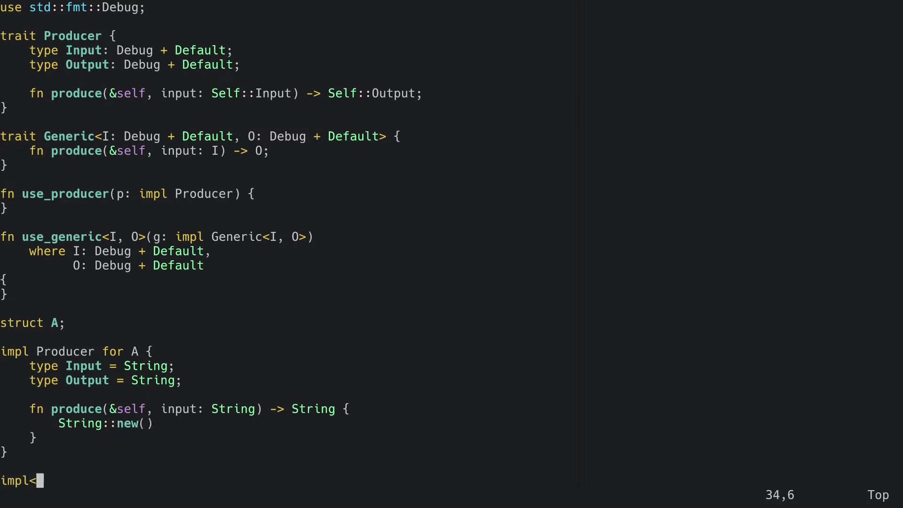
{"action": "type", "text": "I, O> Generic<I, O>"}
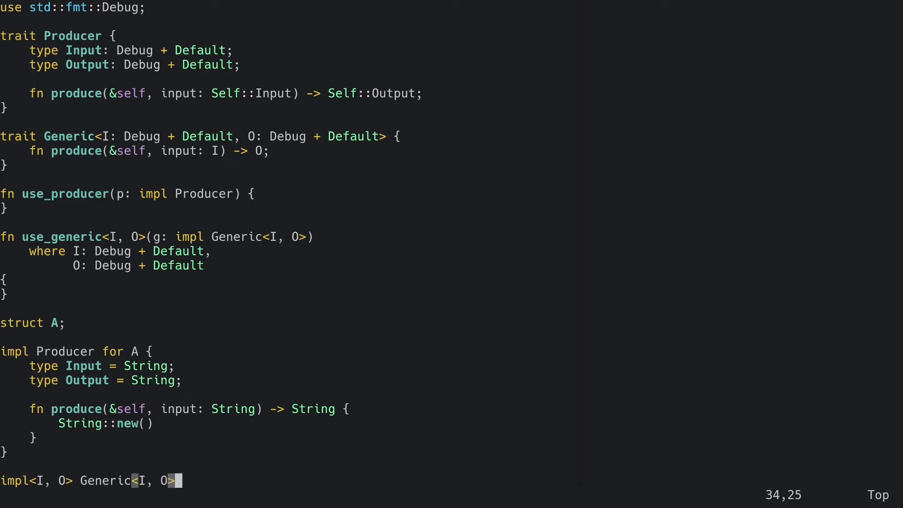
{"action": "type", "text": "for A {"}
{"action": "left_click", "coordinate": [317, 495]}
{"action": "type", "text": "?where"}
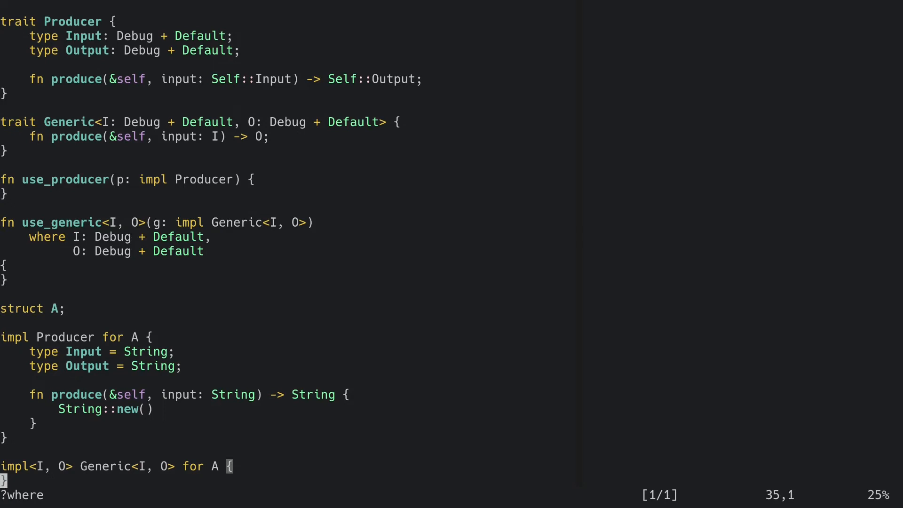
{"action": "scroll", "scroll_direction": "down", "scroll_amount": 3}
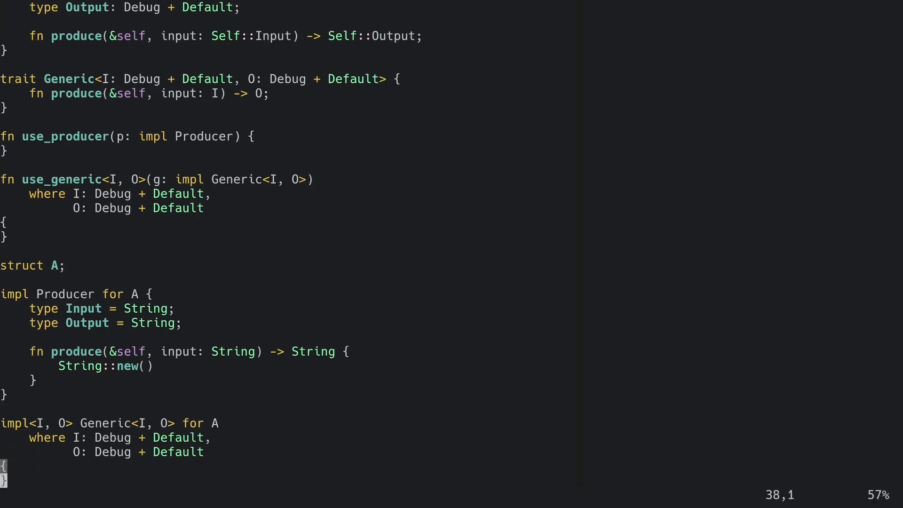
{"action": "type", "text": "fn produce(&self, input: I) -> O {"}
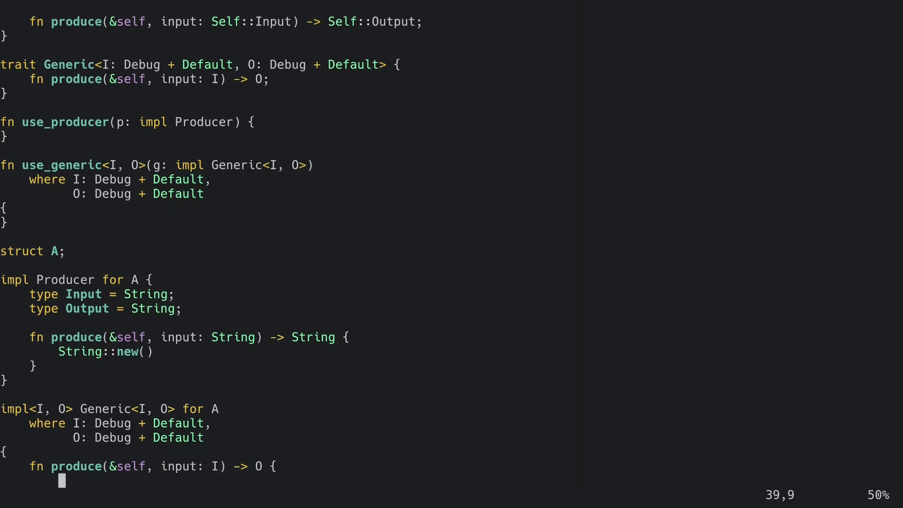
{"action": "type", "text": "O::default()"}
{"action": "type", "text": "a.produce"}
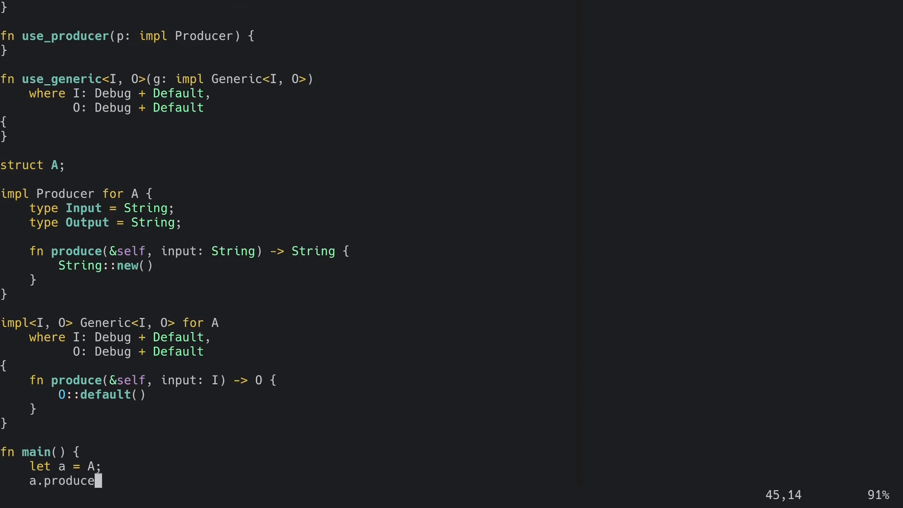
{"action": "type", "text": "(String:"}
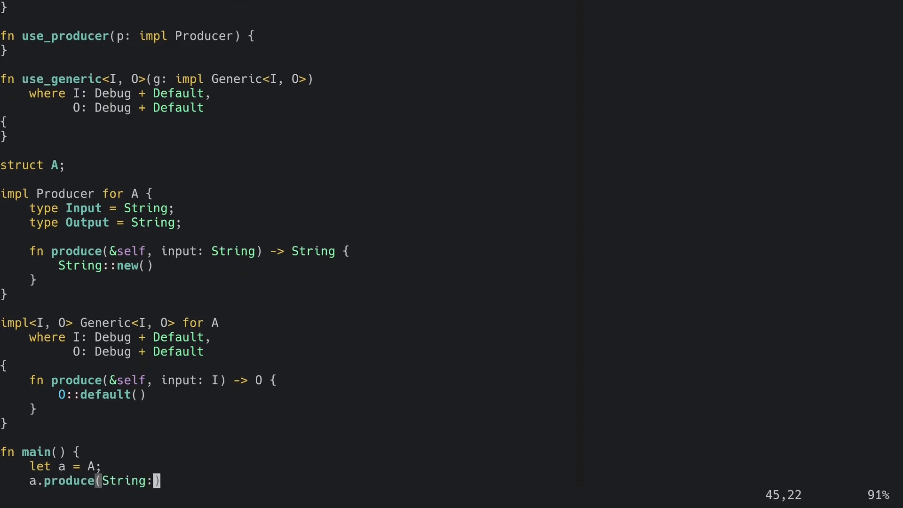
{"action": "type", "text": ":new());"}
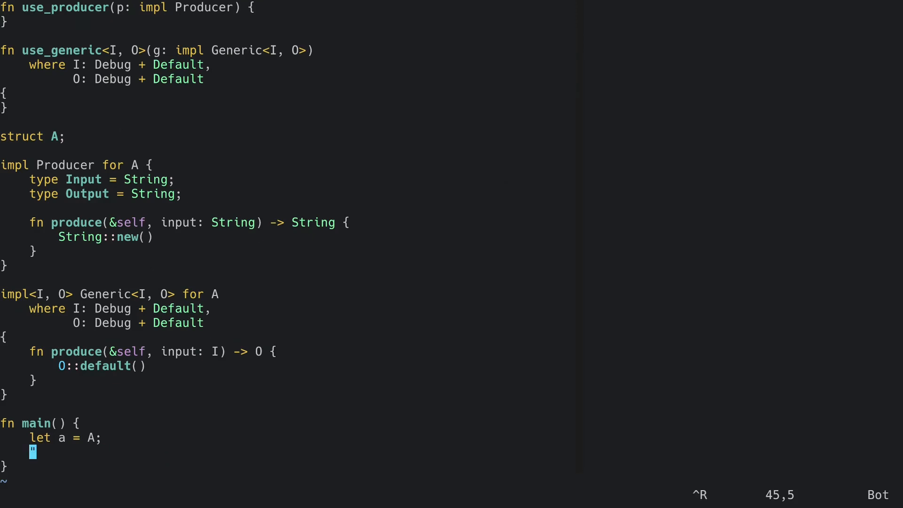
{"action": "type", "text": "Producer::produce(&a, String::new());"}
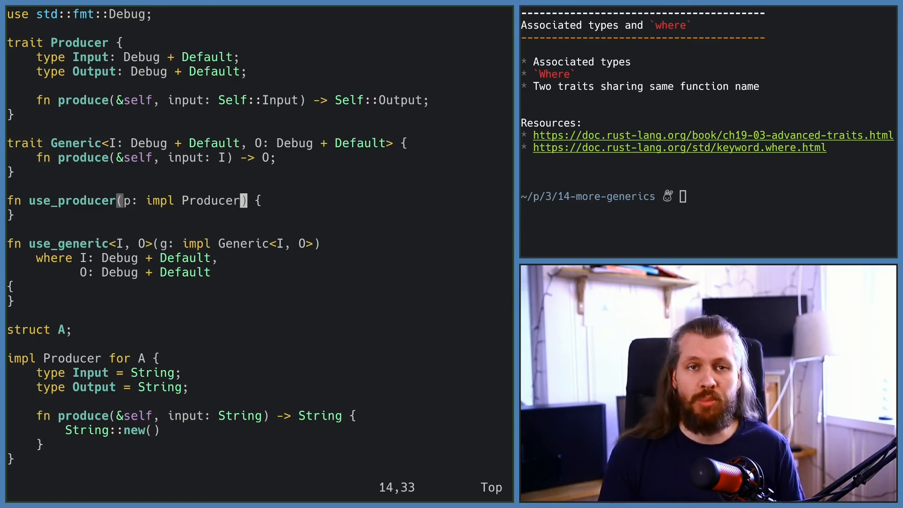
{"action": "type", "text": "<Input=u32, Output=String>"}
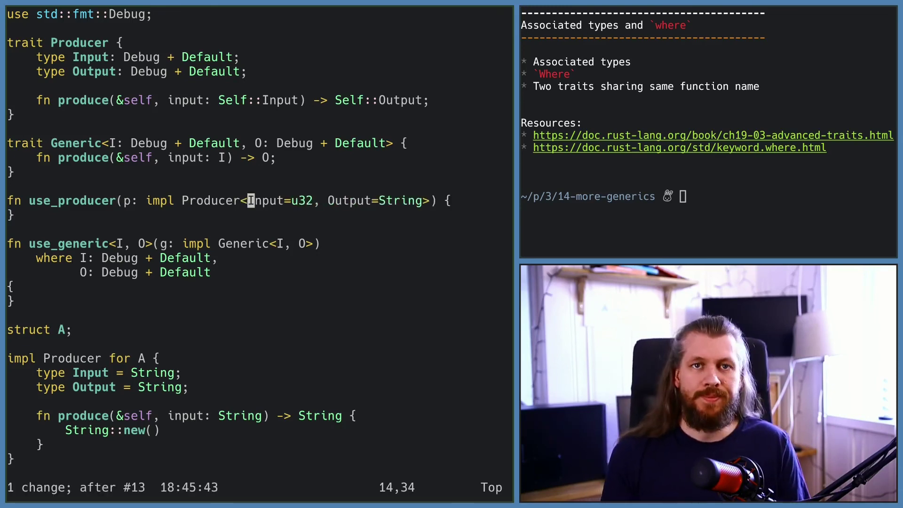